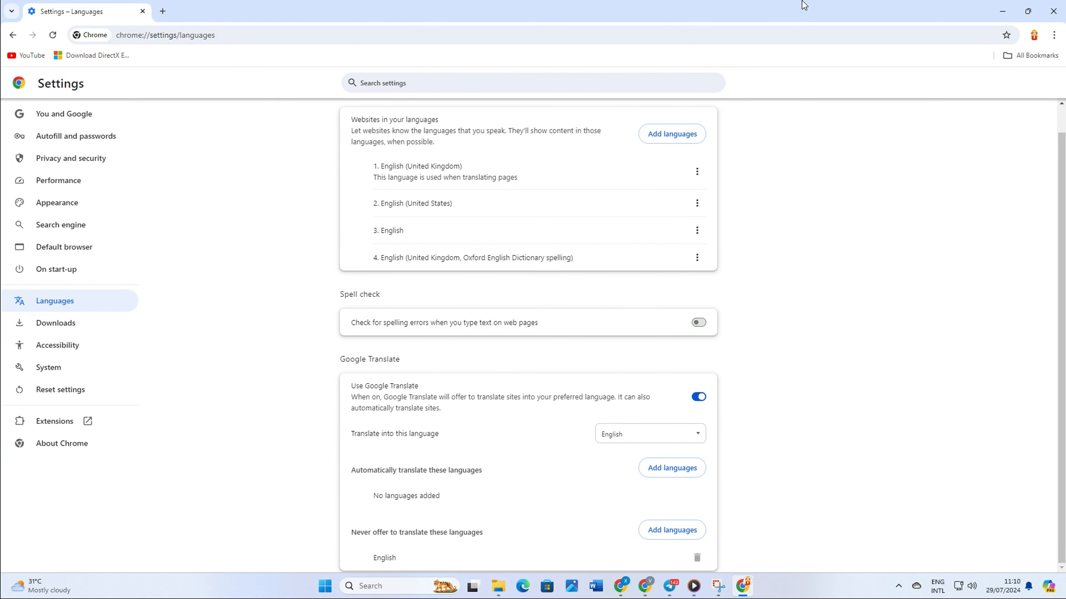
pyautogui.moveTo(777, 359)
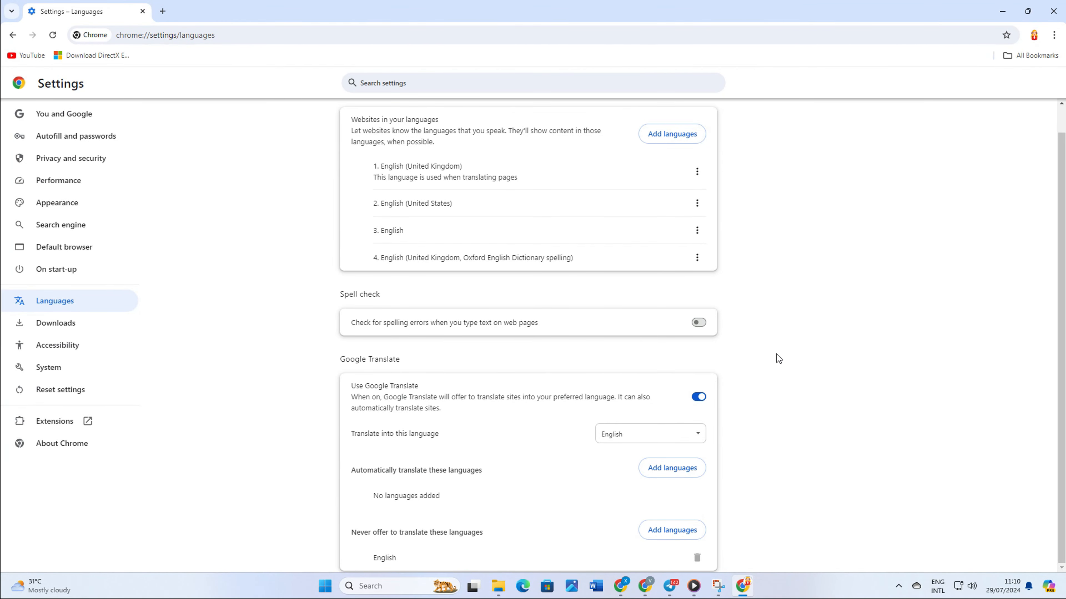
pyautogui.moveTo(794, 439)
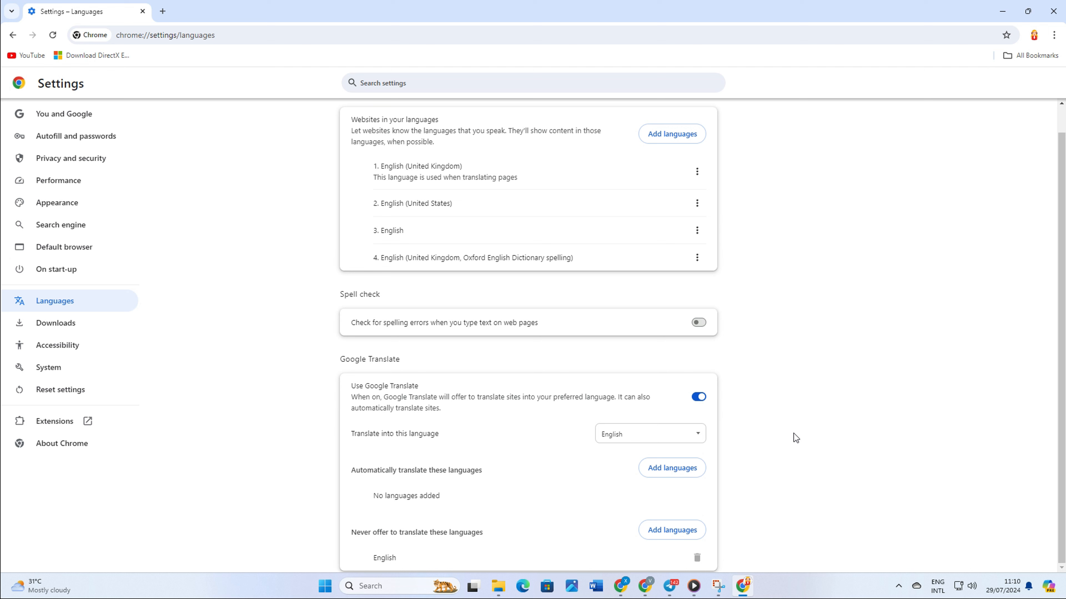
pyautogui.moveTo(618, 291)
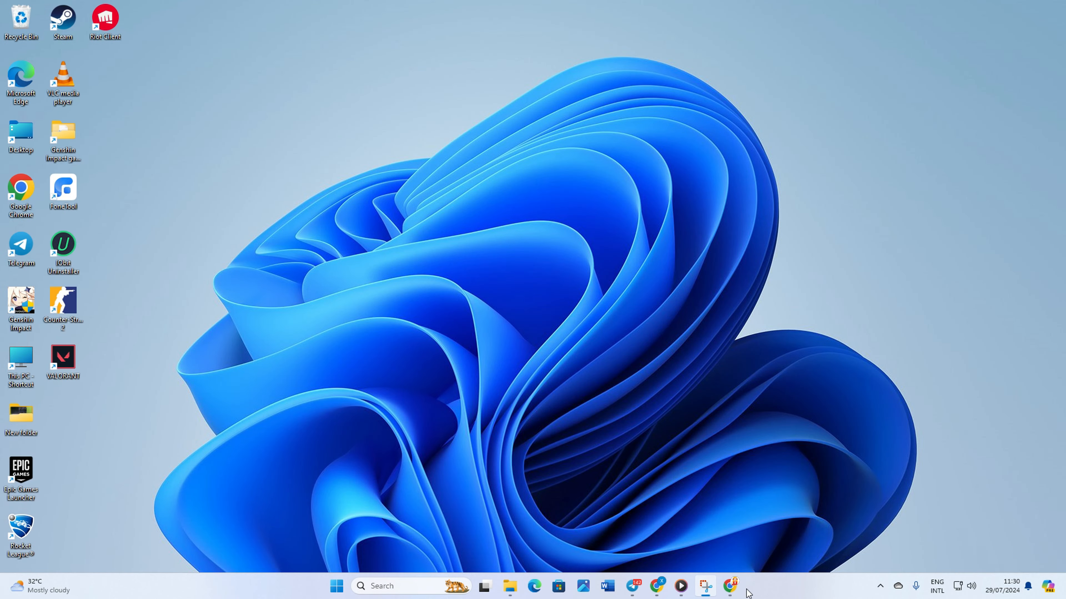
# Reopen Chrome from the taskbar and bring up its main three-dot menu.
pyautogui.click(730, 587)
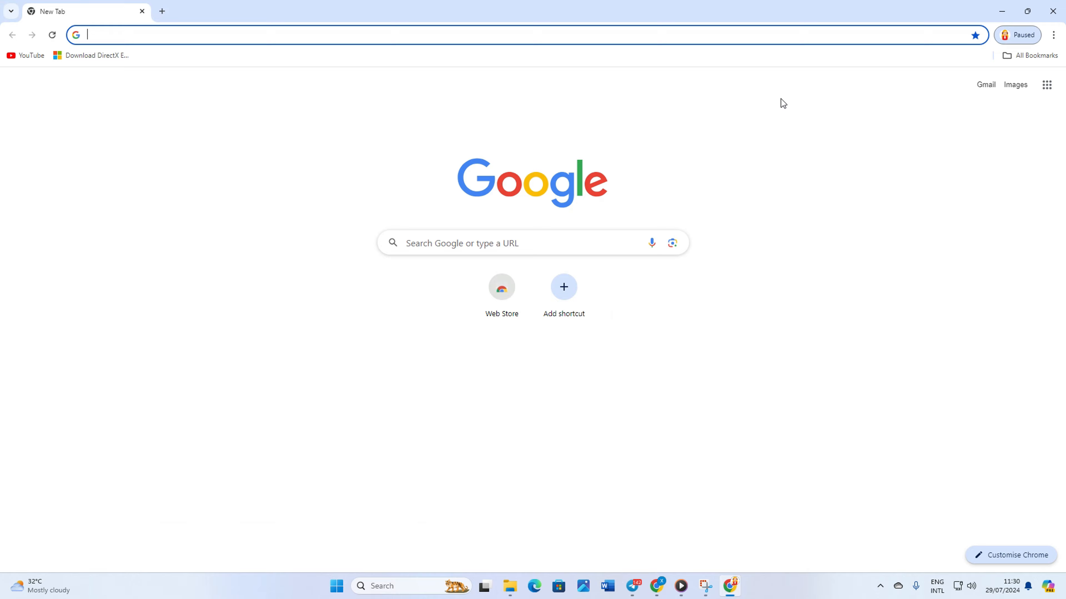
pyautogui.click(1050, 35)
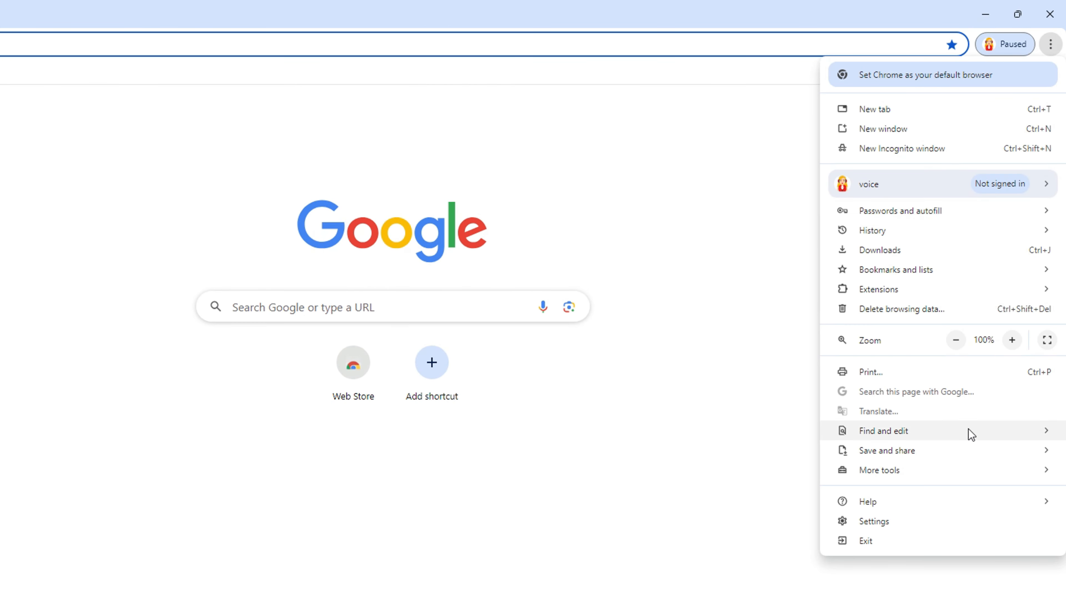
pyautogui.moveTo(884, 302)
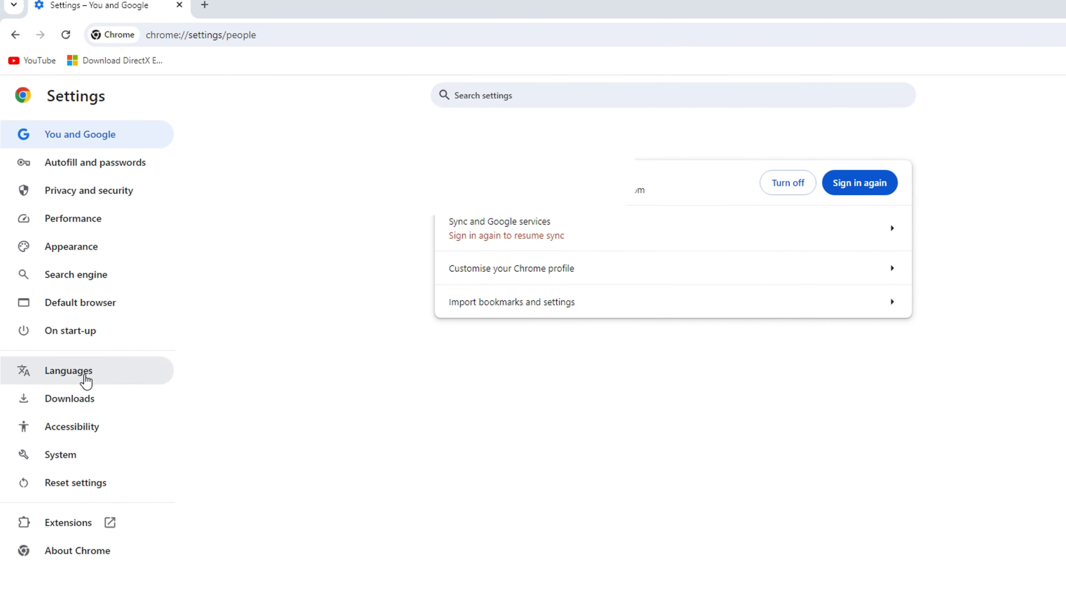
# Switch on Use Google Translate in the Languages settings.
pyautogui.click(68, 371)
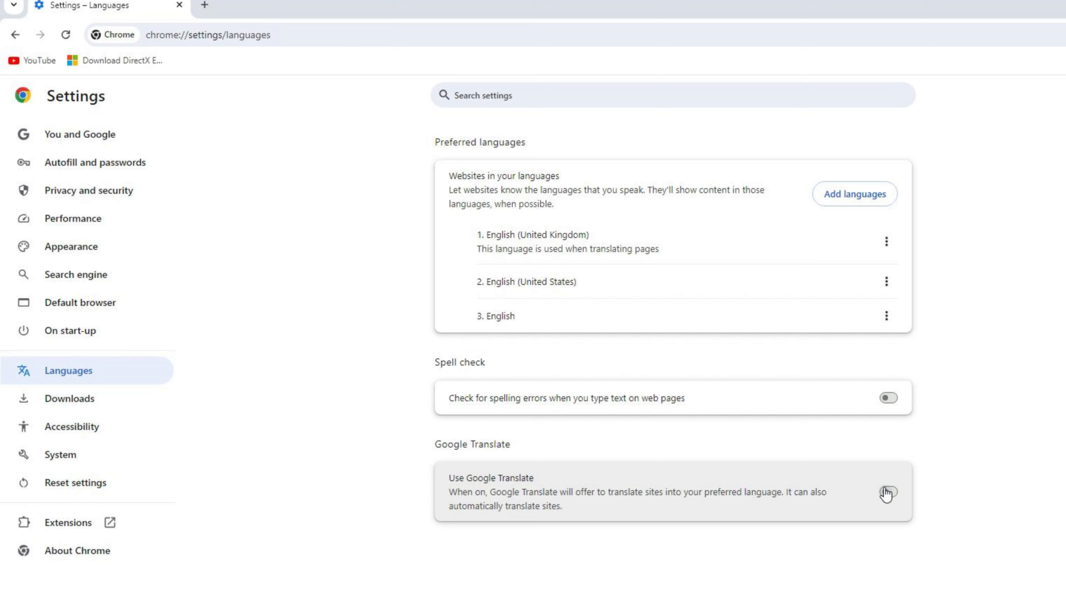
pyautogui.click(889, 495)
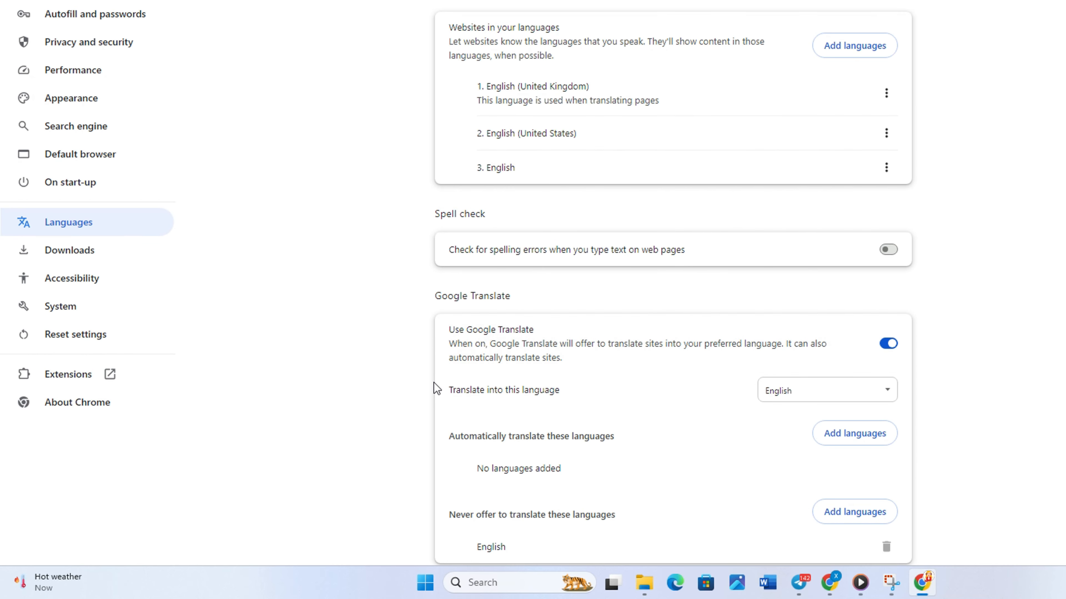
pyautogui.moveTo(865, 397)
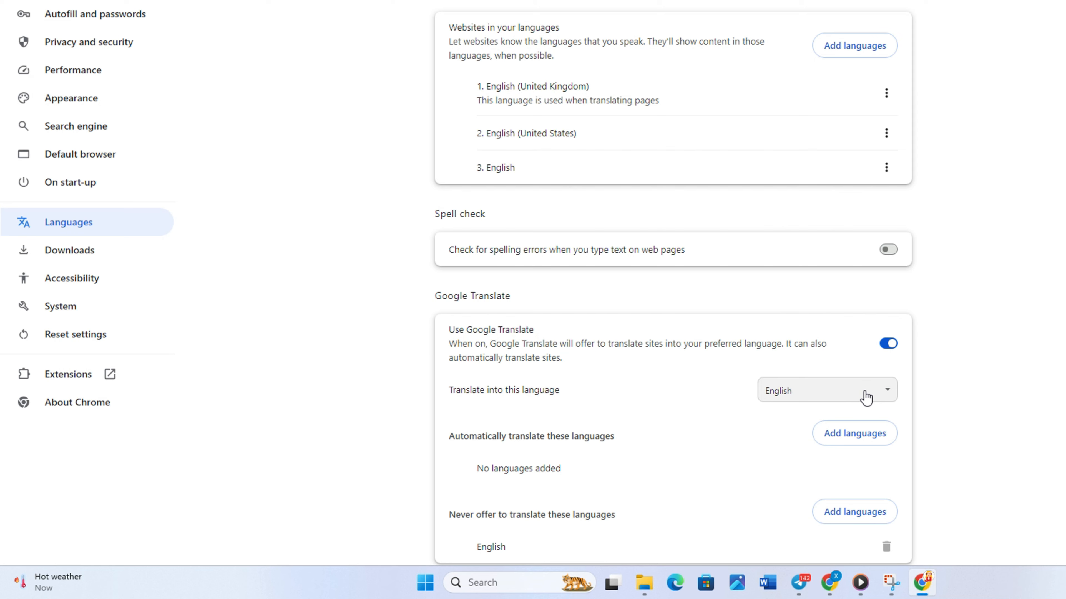
# Expand the Translate into this language list, with English currently chosen.
pyautogui.click(827, 391)
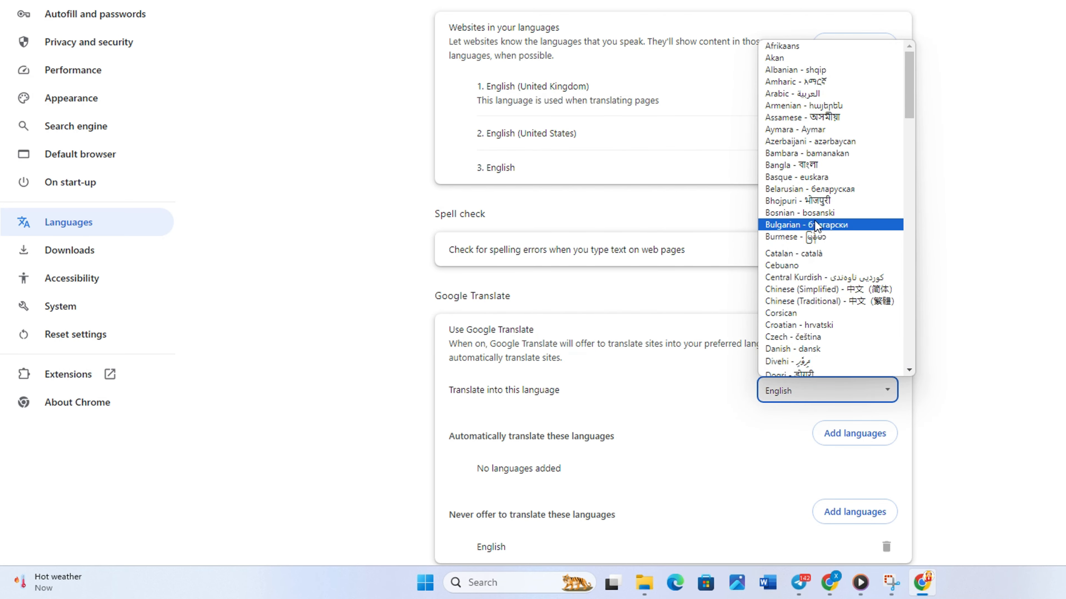
pyautogui.moveTo(801, 177)
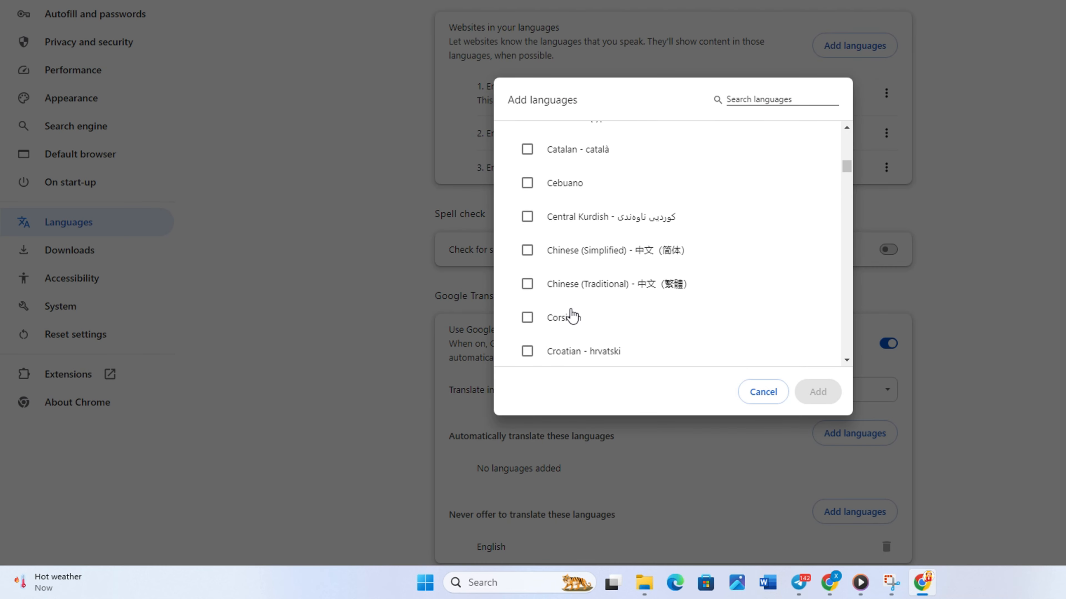
# Browse the Add languages dialog and cancel it, leaving English as the target.
pyautogui.scroll(-3)
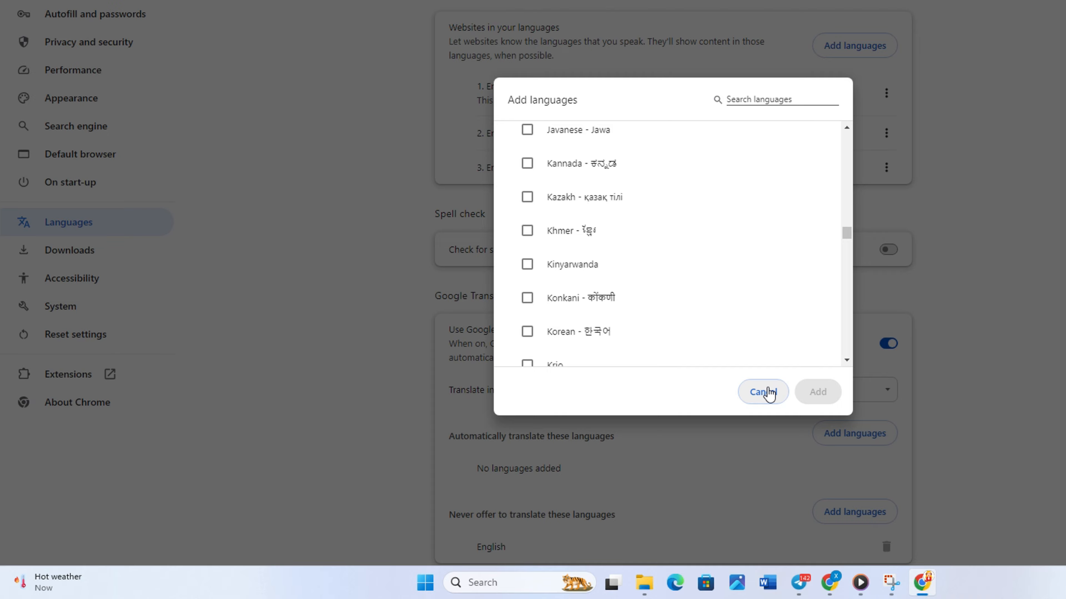
pyautogui.click(763, 392)
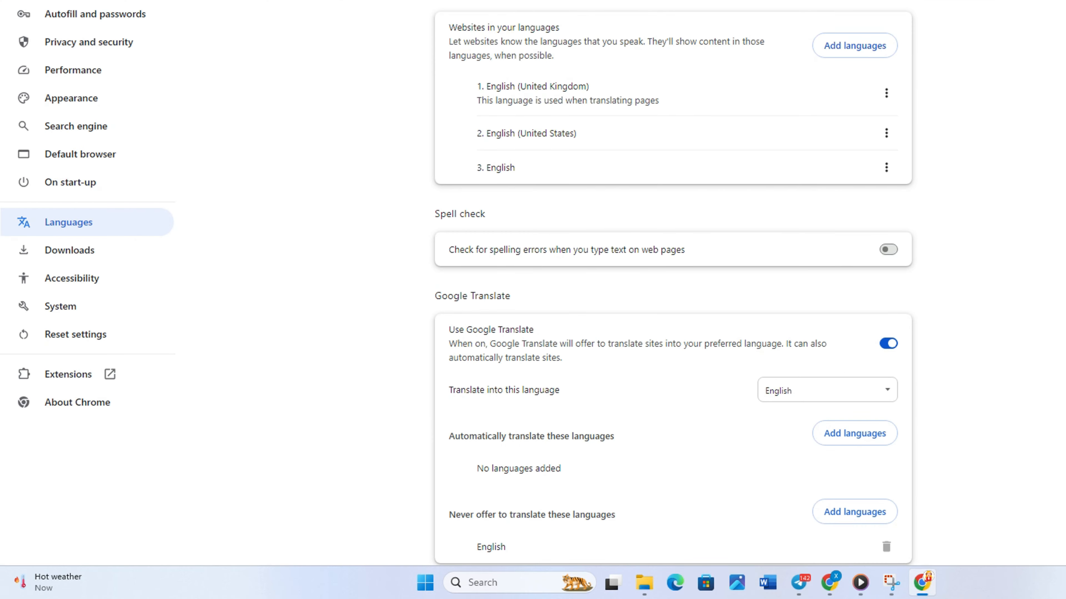